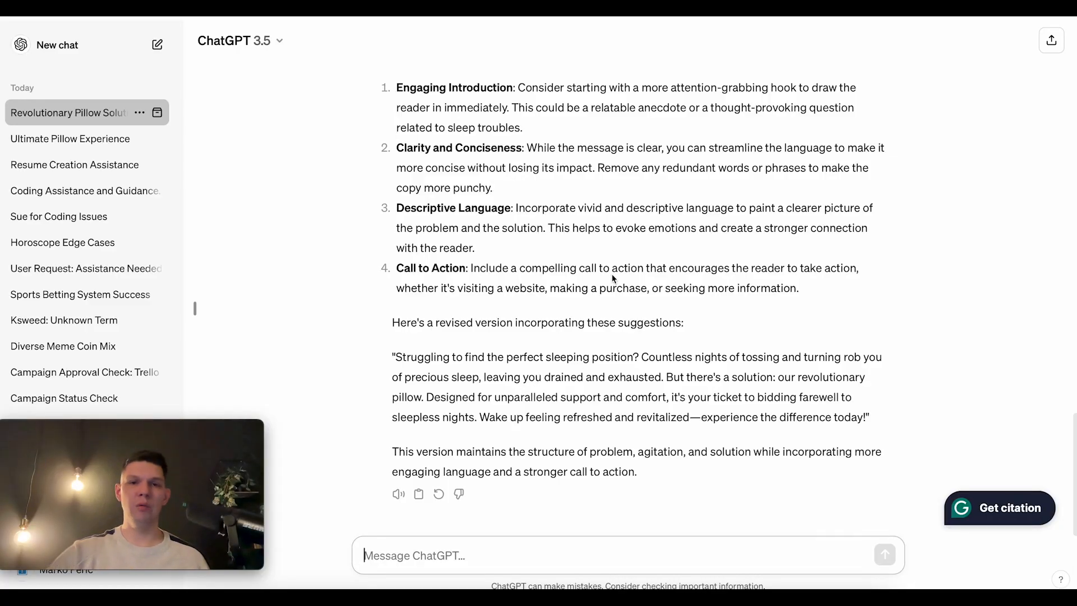
Start a fresh empty conversation from the sidebar, leaving the pillow-copy chat
click(56, 45)
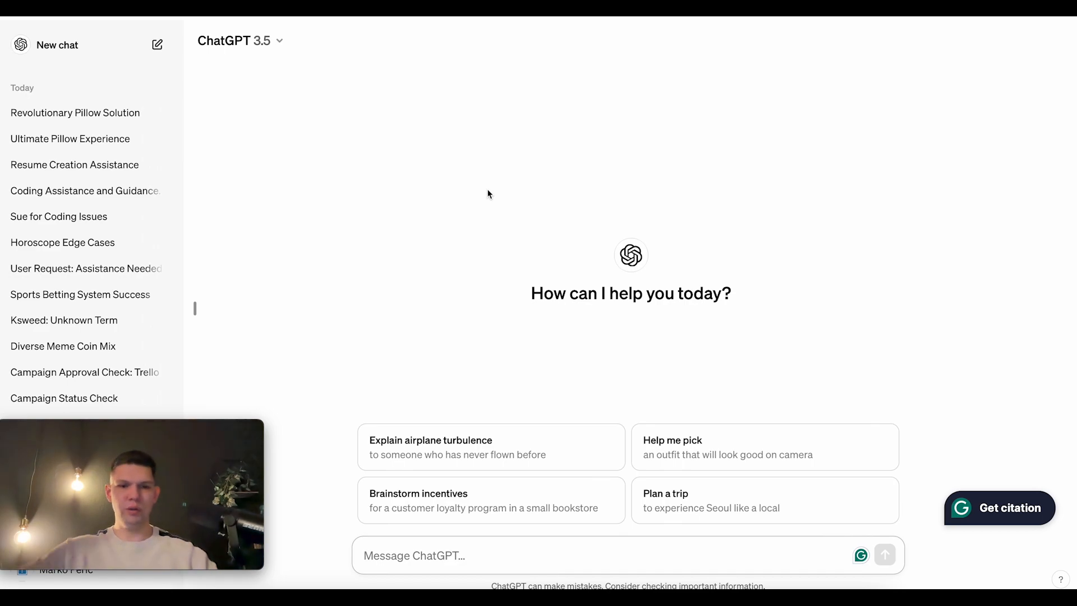
Send a 'write me…' request and receive a host speech for a high school talent show
text(write me)
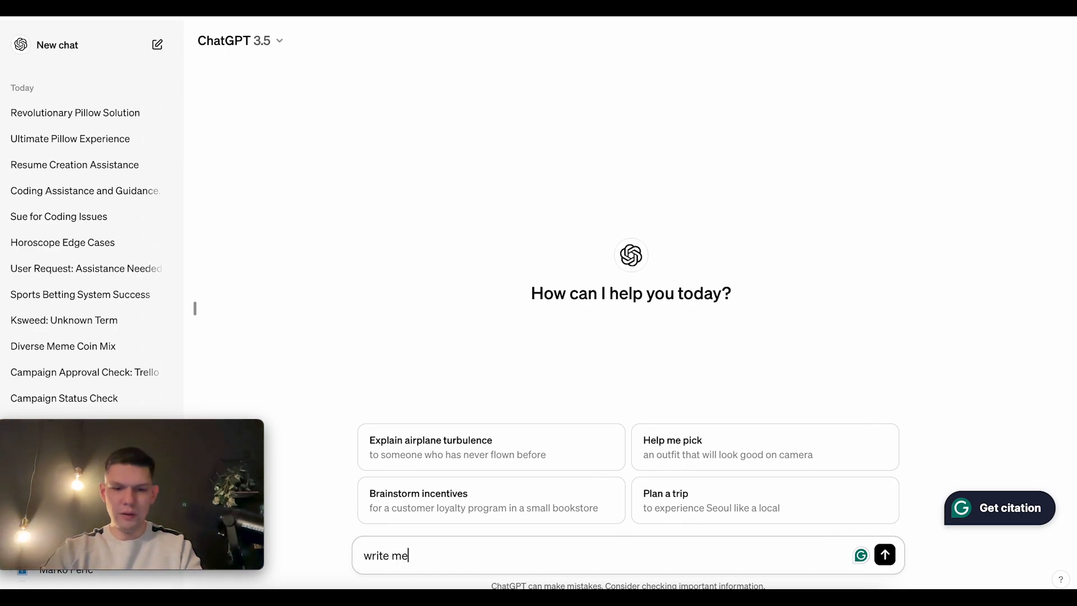
click(884, 556)
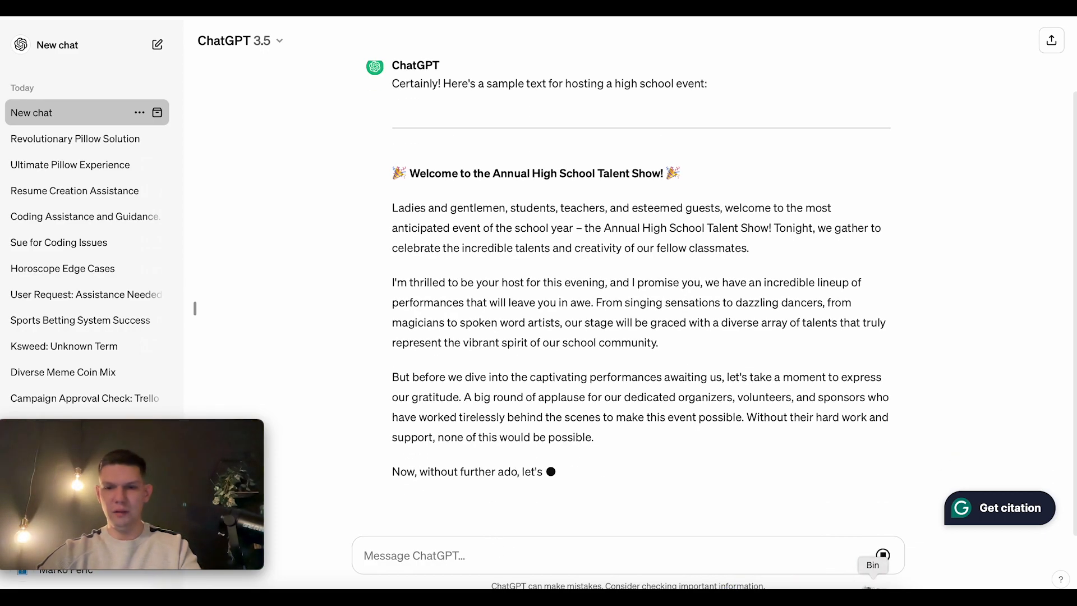
Send 'give me a 1 second text' and receive the reply 'Ready, set, go!'
text(give me a 1 secon)
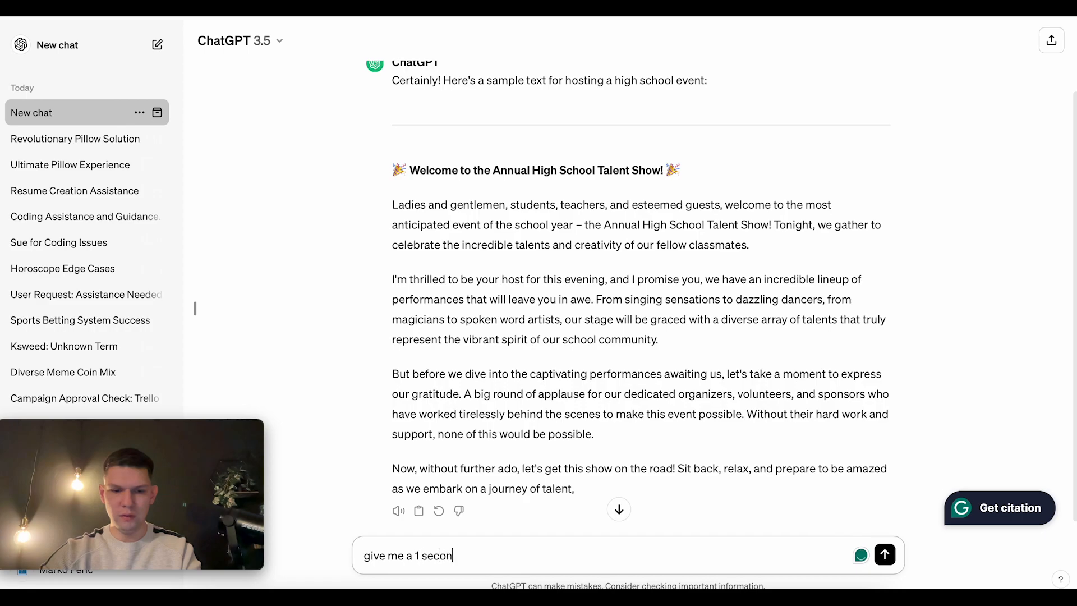
click(884, 556)
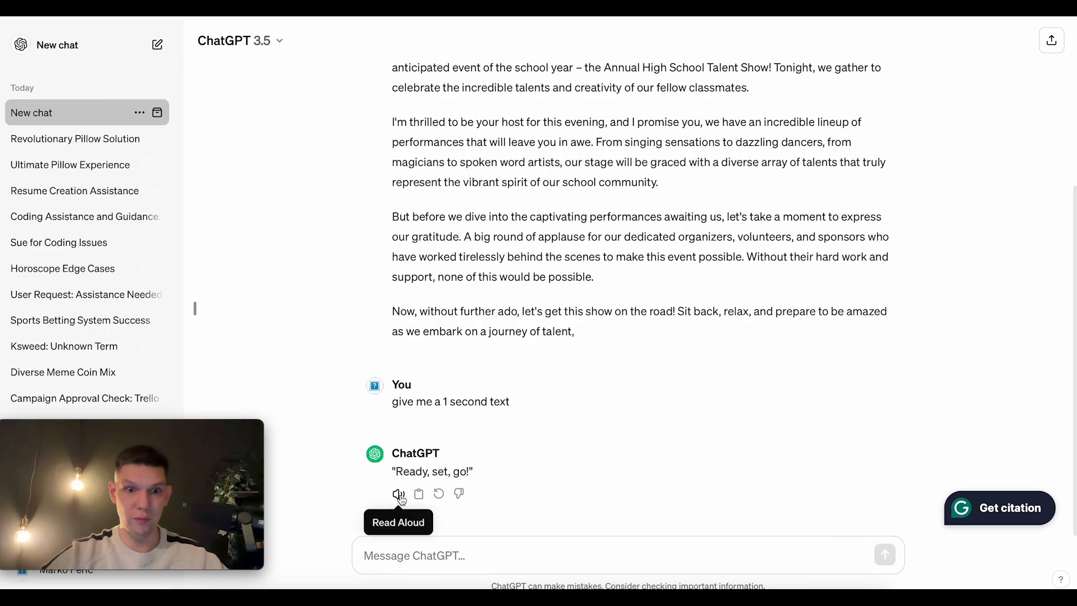
mouse_move(541, 486)
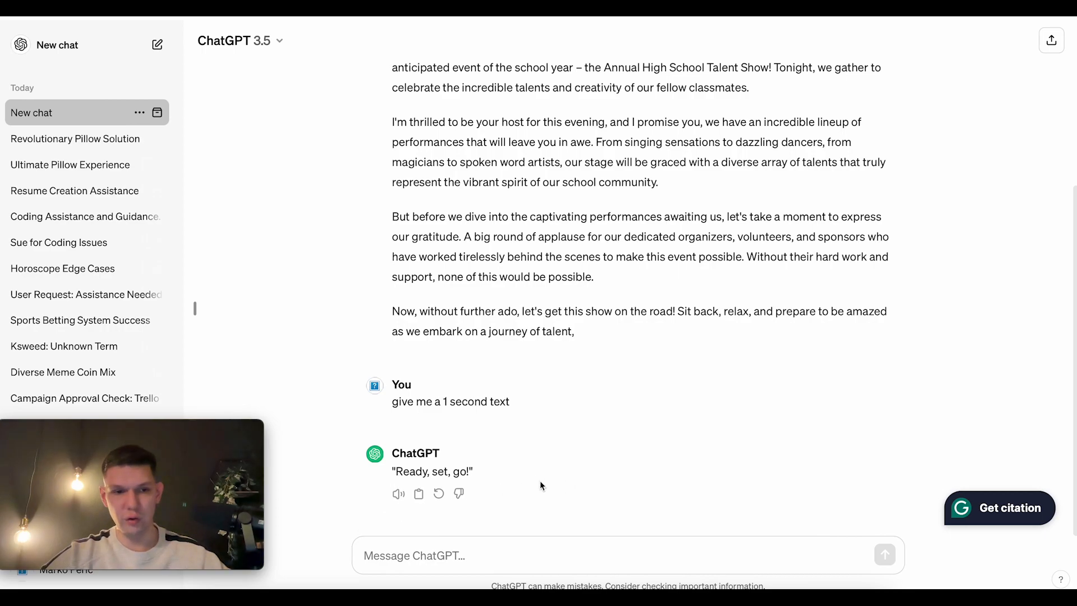